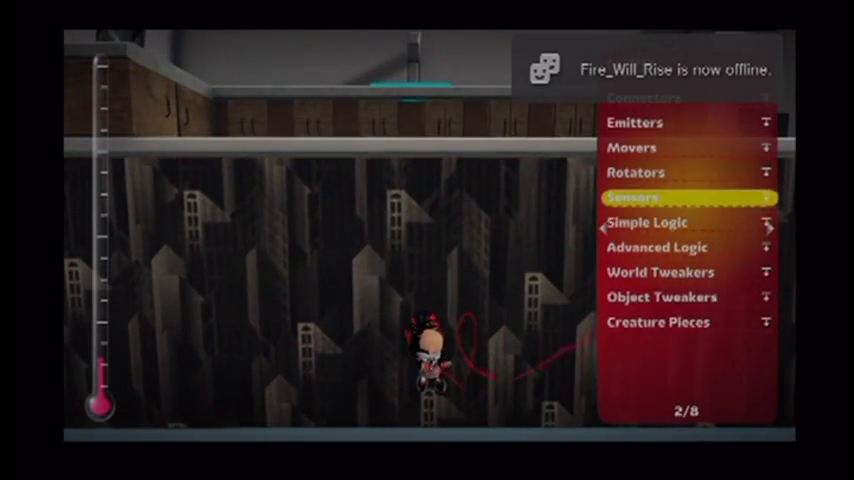
# - Browse Goodies > Gadgets in the Popit to the page listing Sackbots and Cameras
pyautogui.click(660, 296)
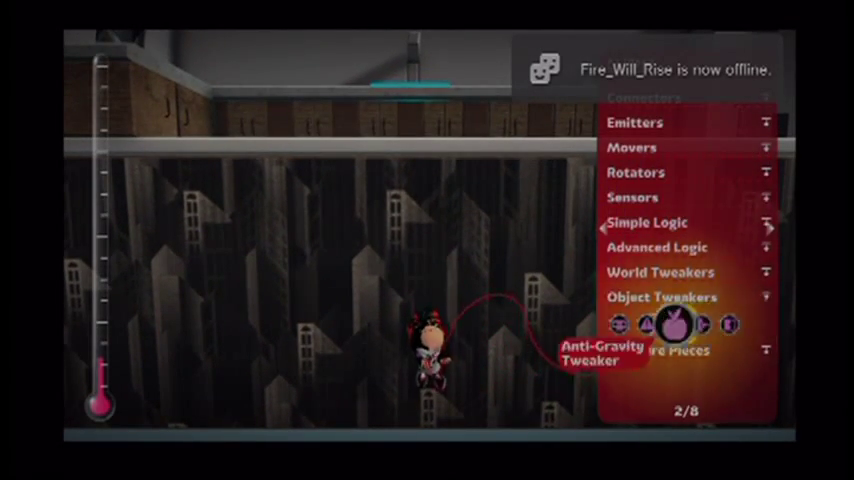
pyautogui.click(674, 324)
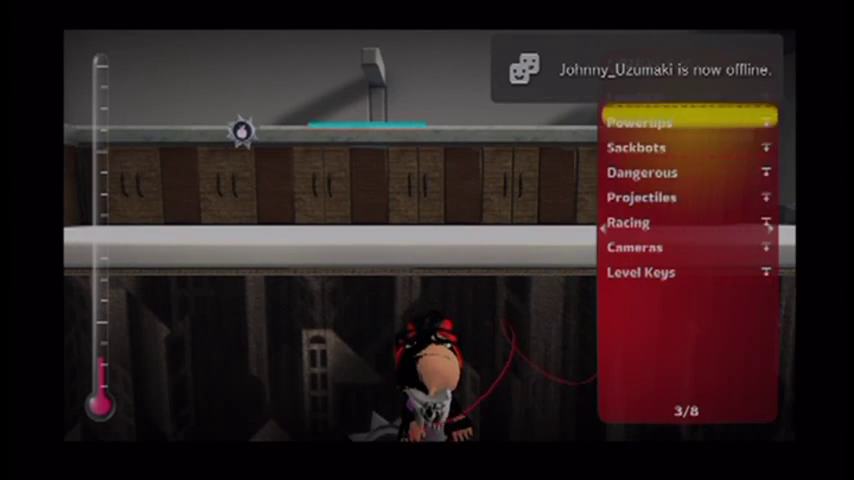
pyautogui.click(636, 148)
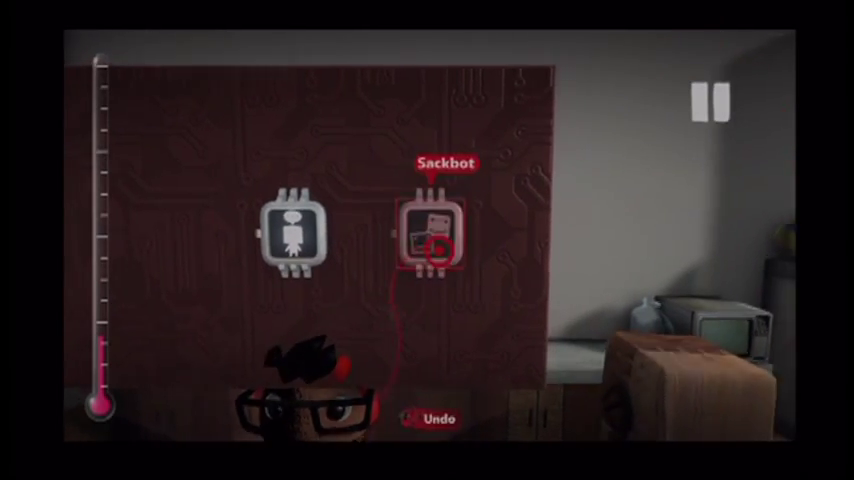
# - Place a Sackbot and reveal its circuit board with its chips
pyautogui.click(436, 230)
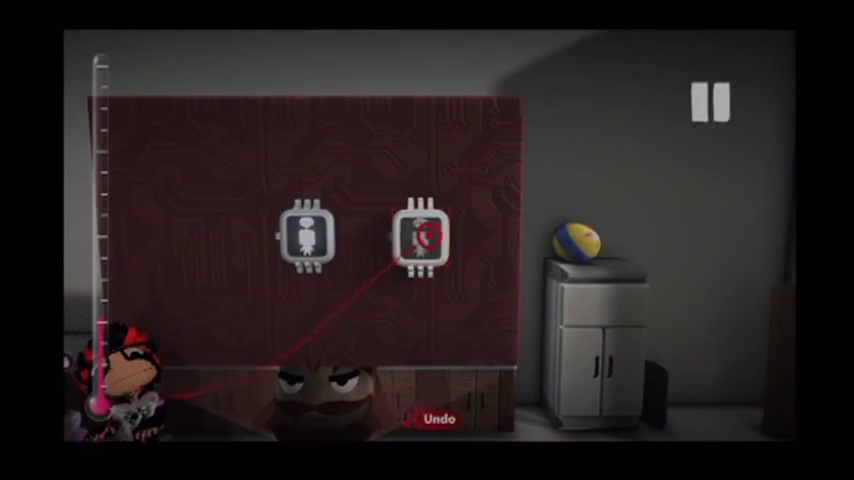
# - Add a Magic Mouth to the board and begin typing its speech, reaching "YOU ATE MY CHIC"
pyautogui.click(424, 236)
pyautogui.write('Ay I ate y')
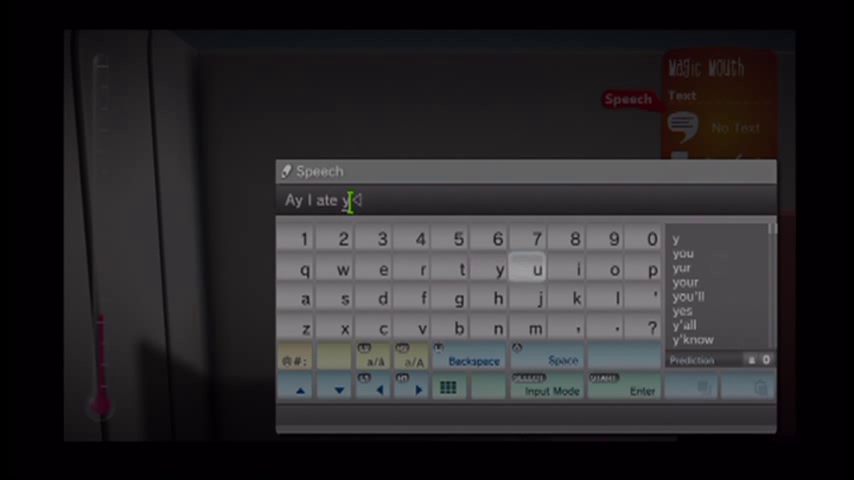
pyautogui.click(684, 280)
pyautogui.write('YOU ATE MY CHIC')
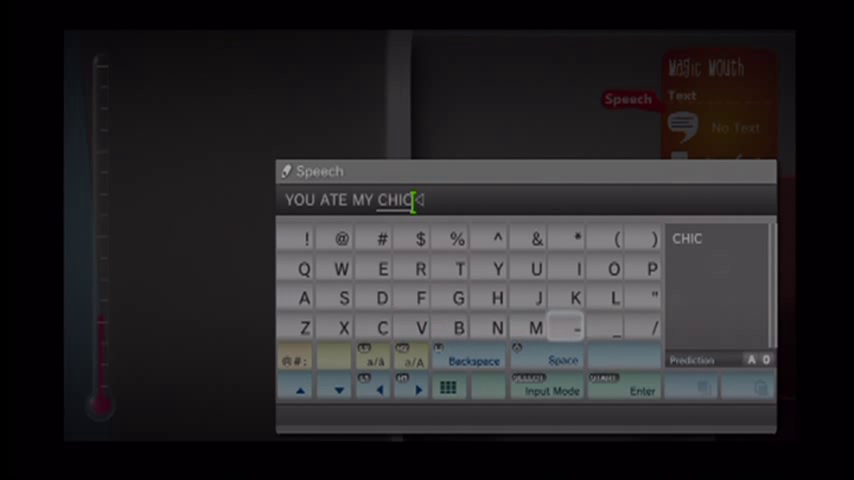
# - Retype the speech in capitals on the caps keyboard, starting "YOU ATE MY"
pyautogui.click(382, 268)
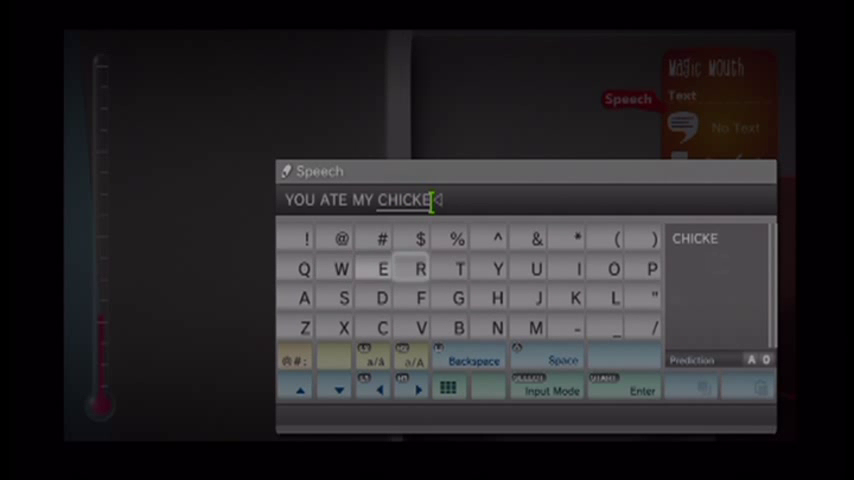
pyautogui.click(494, 328)
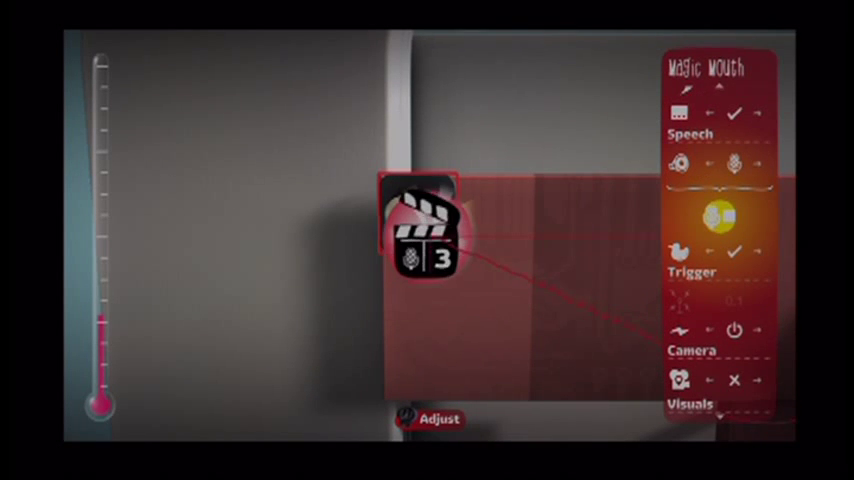
# - Confirm the typed speech with Enter and return to the Magic Mouth settings
pyautogui.click(424, 236)
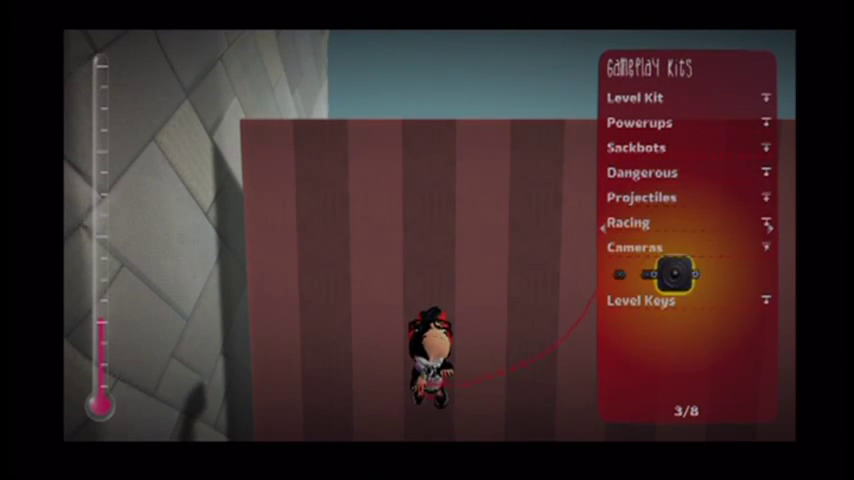
pyautogui.moveTo(678, 272)
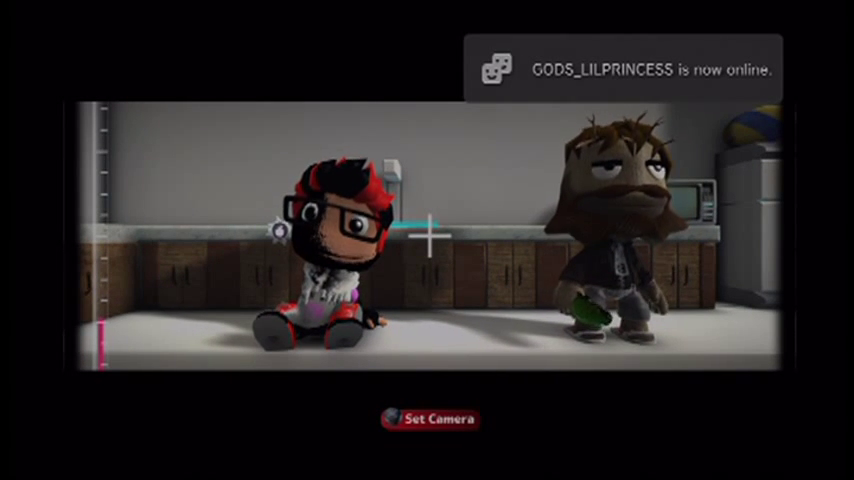
# - Set the Movie Camera's framing on the two sackbots sitting in the kitchen
pyautogui.click(430, 418)
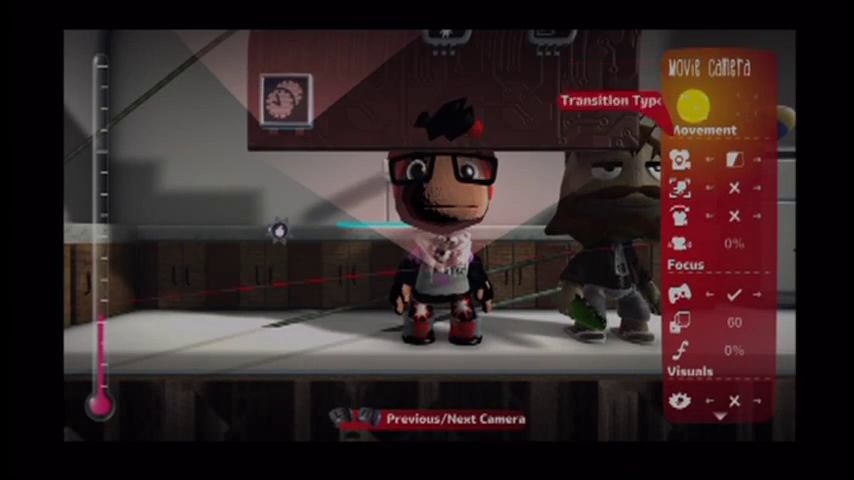
# - Cycle the Movie Camera's Transition Type under Movement until it reads Cut
pyautogui.click(680, 160)
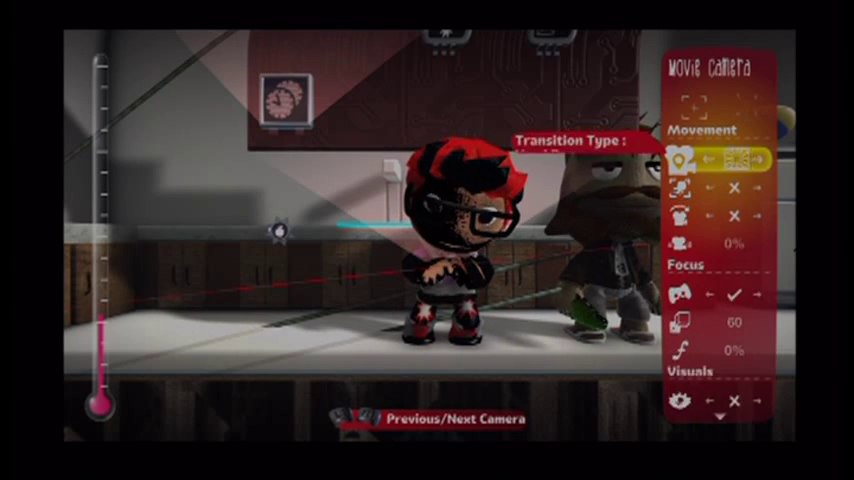
pyautogui.click(768, 160)
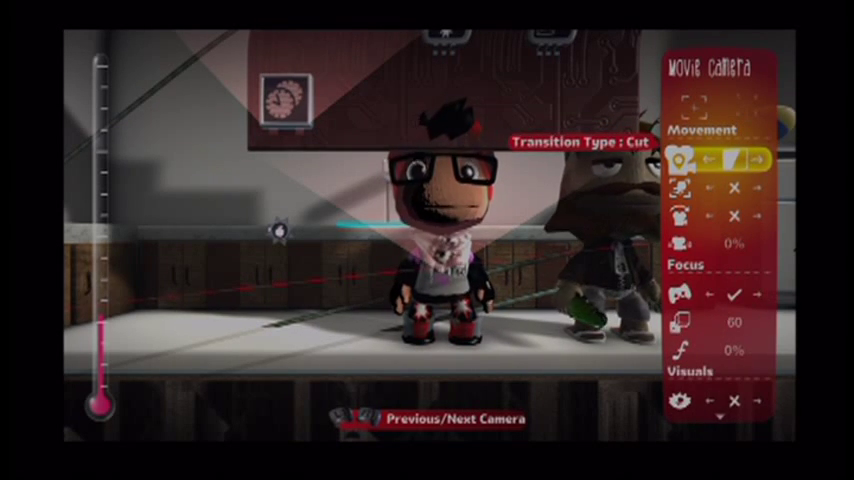
pyautogui.click(756, 160)
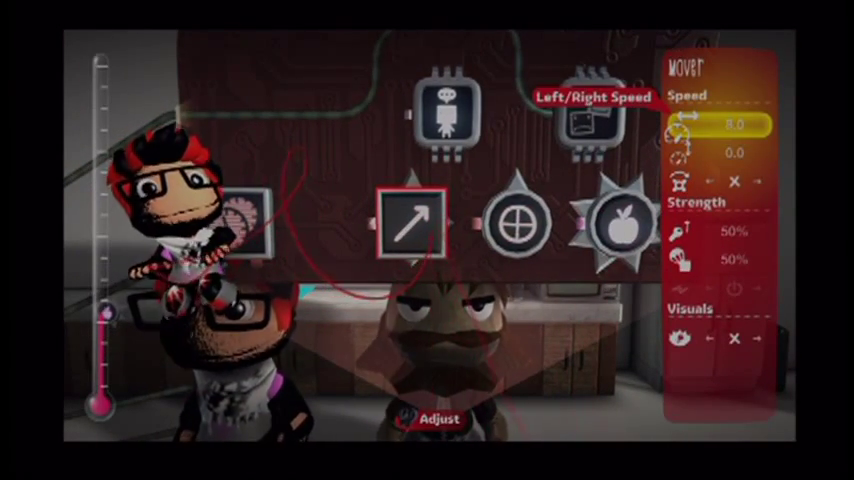
# - Adjust the Mover's Left/Right Speed on the sackbot's microchip
pyautogui.click(430, 236)
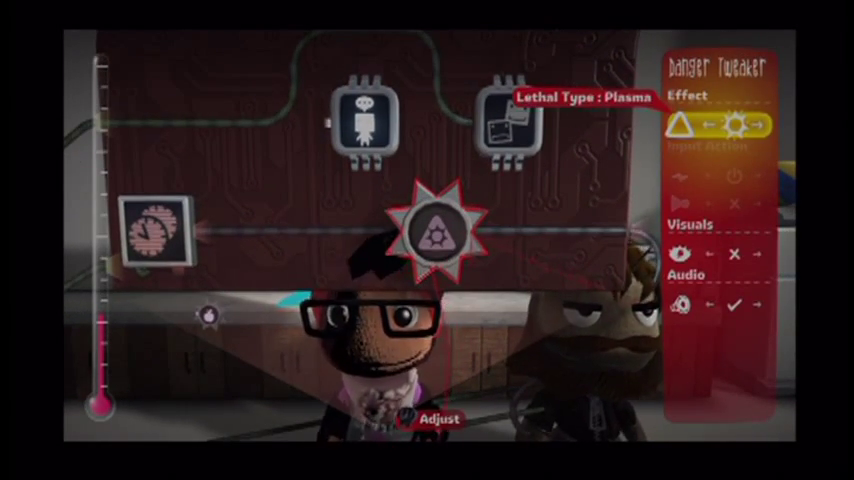
# - Set the Danger Tweaker's Lethal Type to Plasma
pyautogui.click(732, 304)
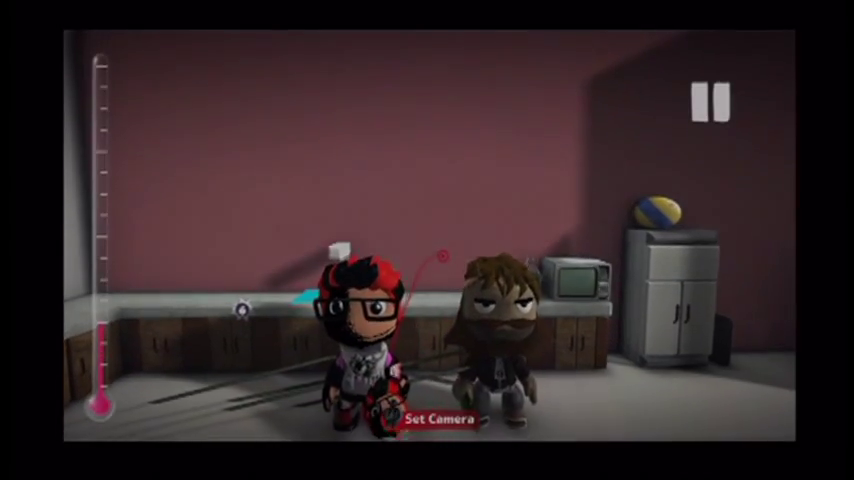
# - Set the second Movie Camera's shot of both sackbots in the kitchen
pyautogui.click(438, 420)
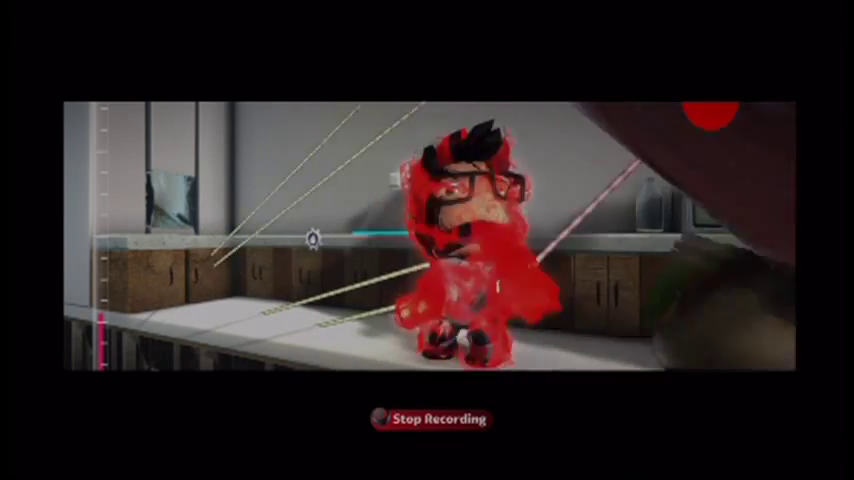
# - Stop the plasma recording of the red-haired sackbot's acting performance
pyautogui.click(432, 418)
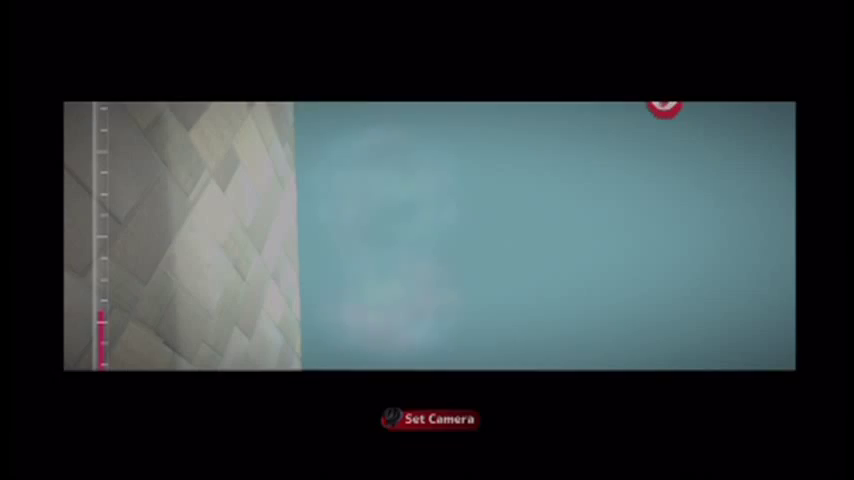
# - Confirm the camera framing and choose a cinematic music track for the scene
pyautogui.click(432, 418)
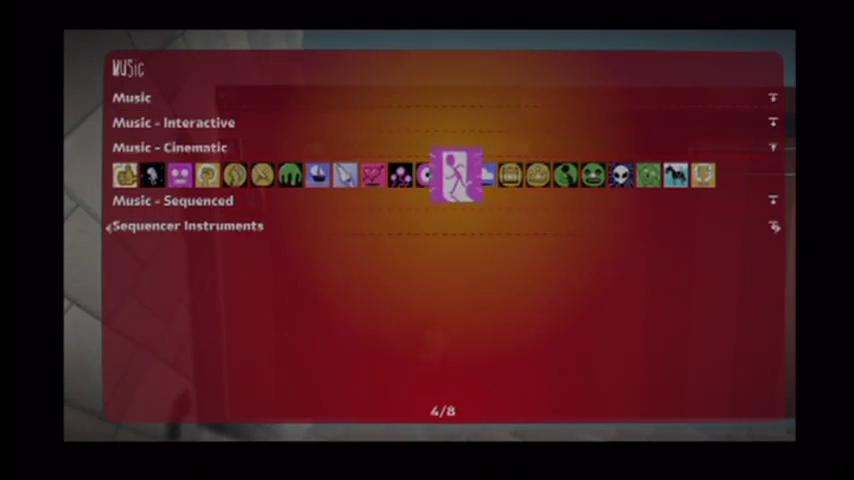
pyautogui.click(170, 148)
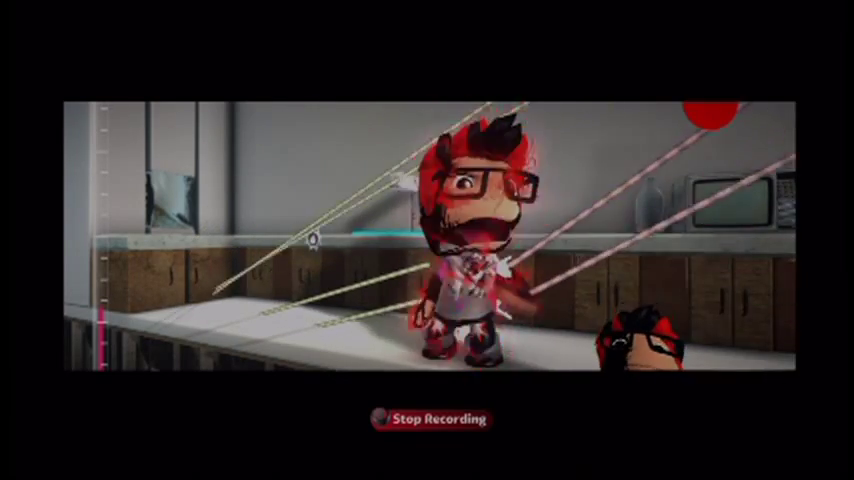
# - Stop the sackbot's performance recording and bring up the Backgrounds collection
pyautogui.click(430, 420)
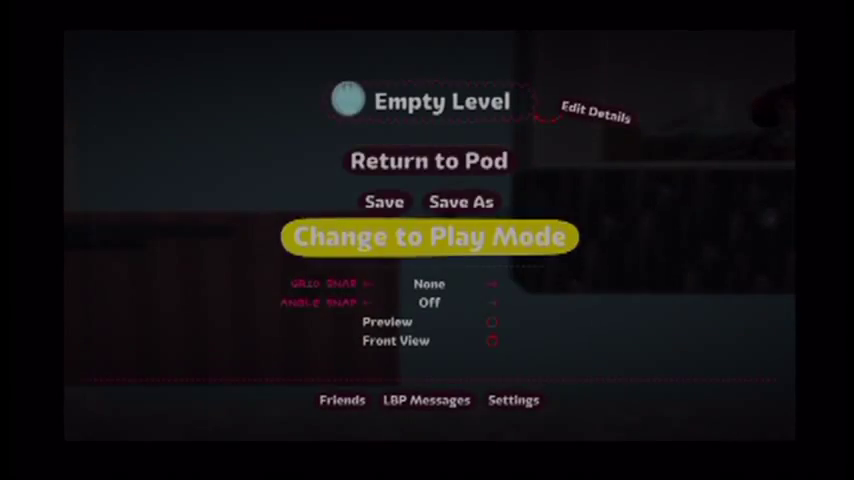
pyautogui.click(592, 112)
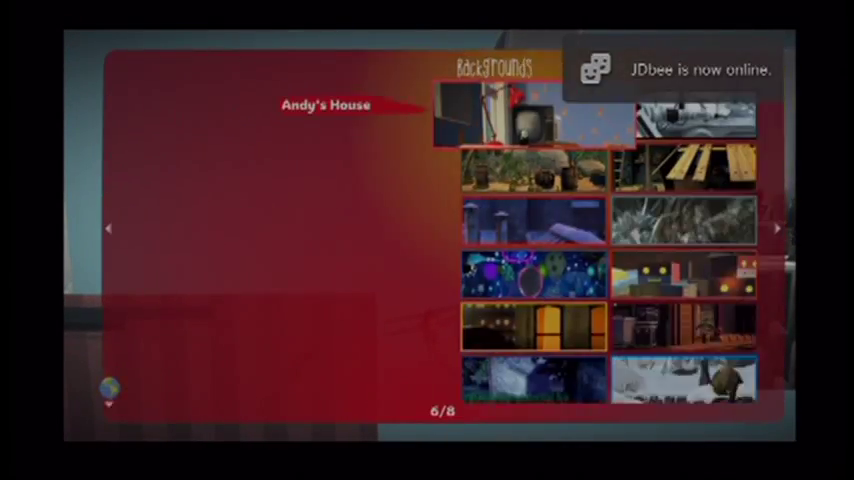
# - Apply the Andy's House background, return to the moon and open Publish for TITY SPRINKLES
pyautogui.click(778, 228)
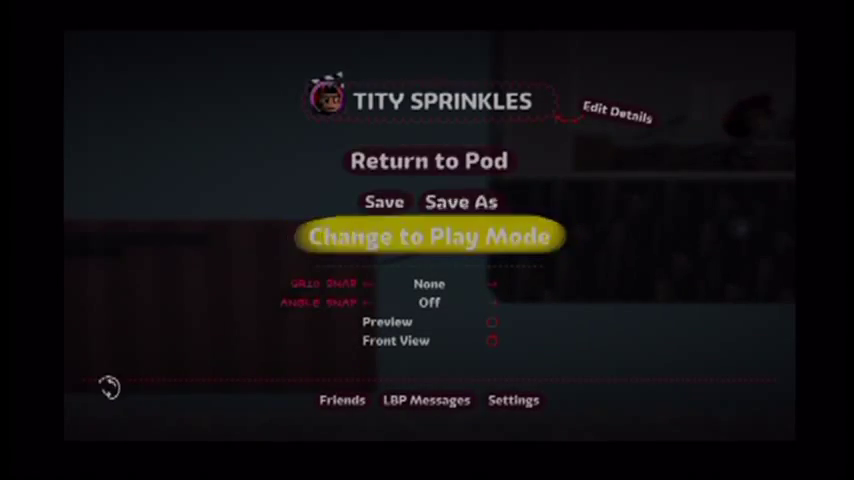
pyautogui.click(428, 236)
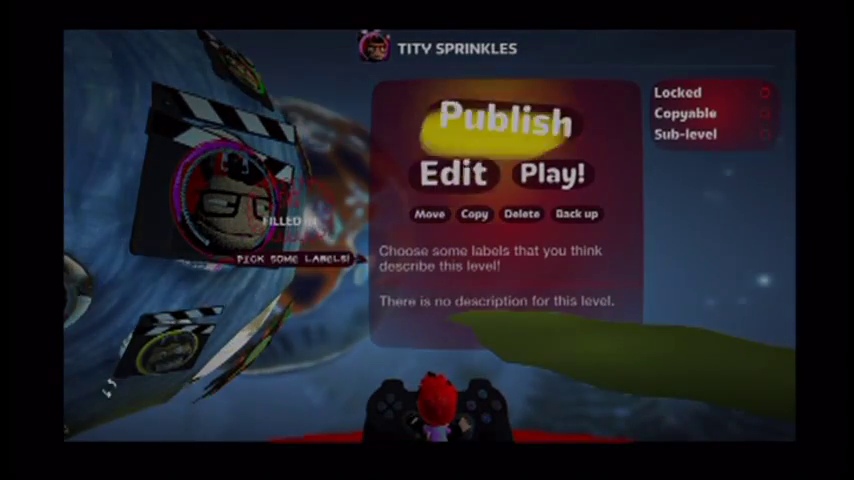
pyautogui.click(504, 120)
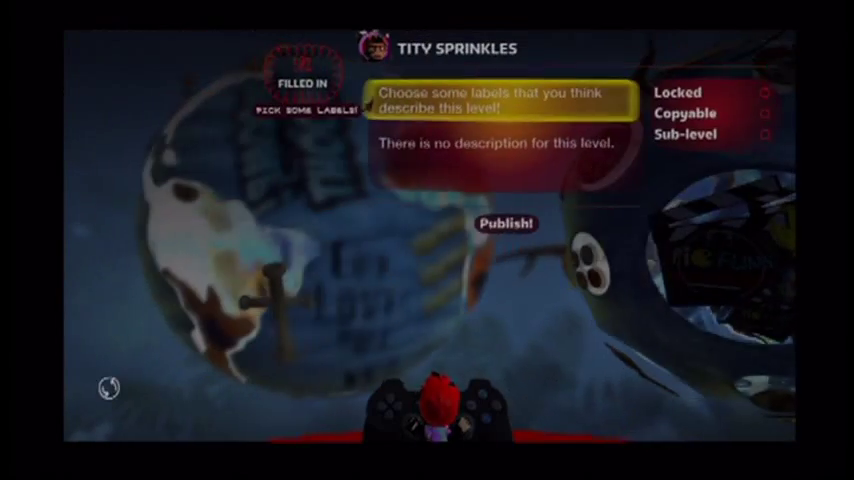